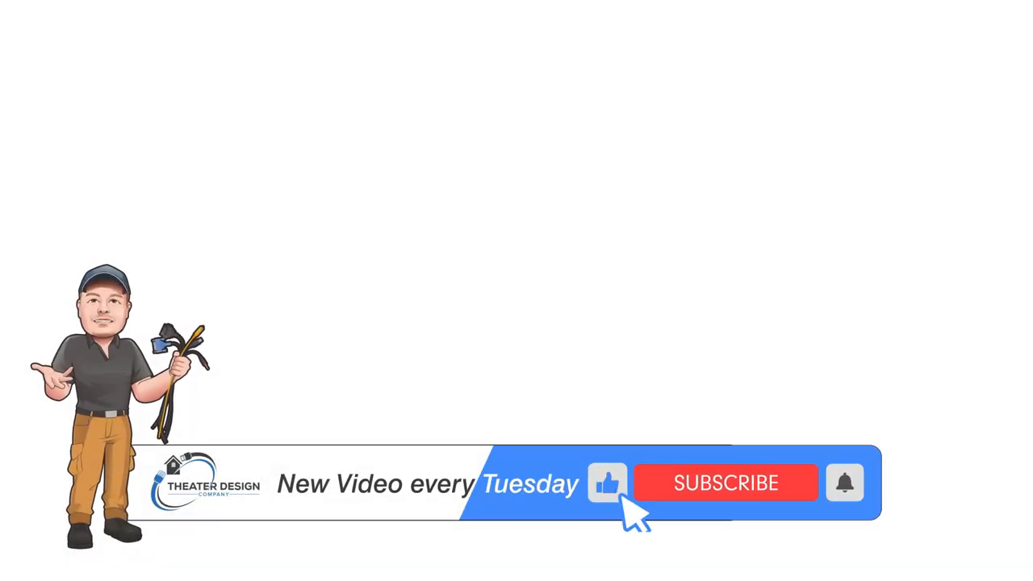
Step: Play the outro card so the red SUBSCRIBE button turns into grey SUBSCRIBED
left_click(724, 482)
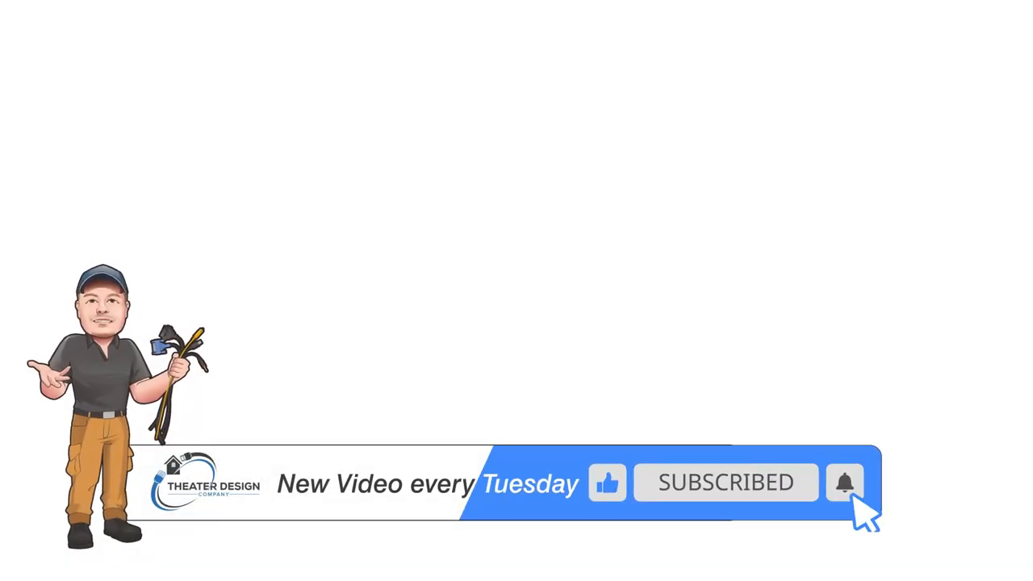